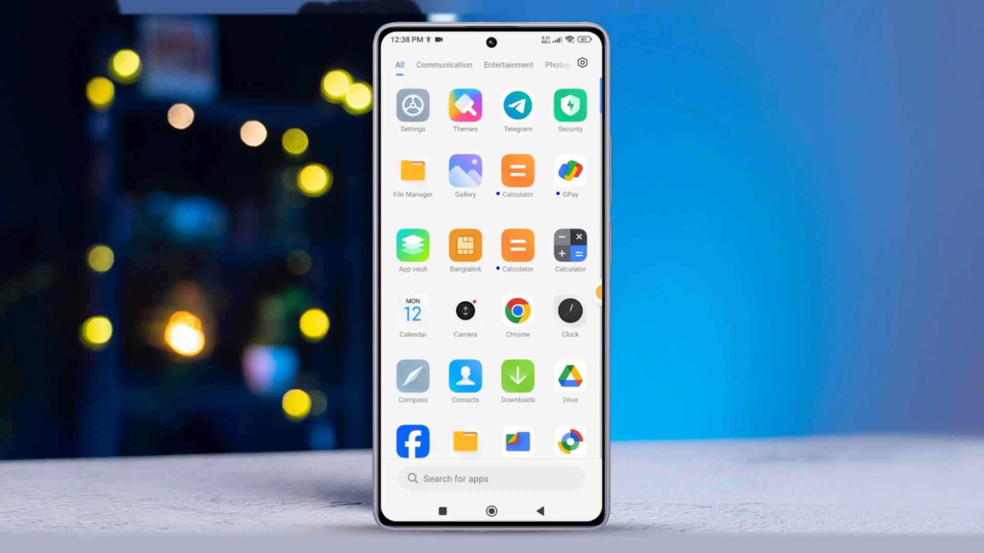
Step: Launch Settings from the app drawer and scroll down to the Apps section
click(412, 106)
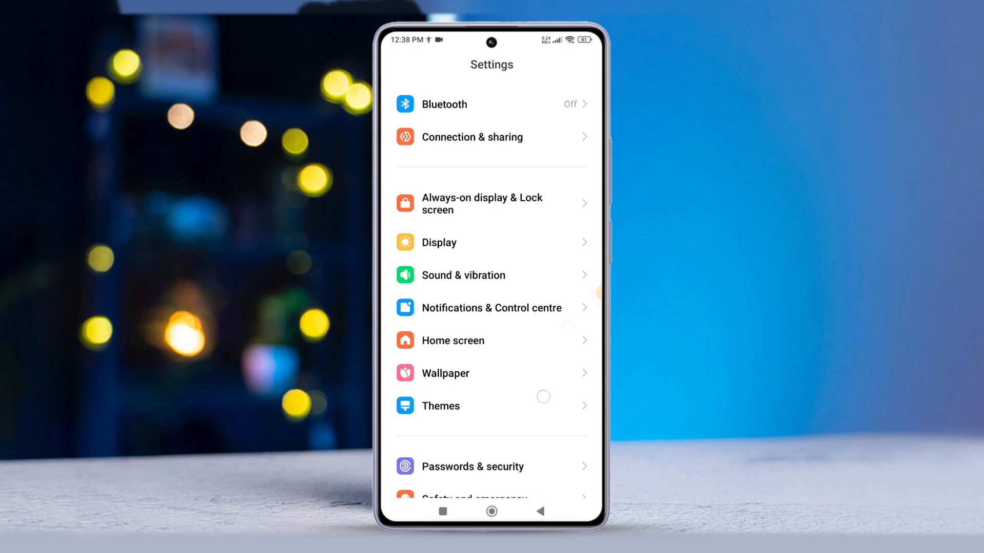
scroll(down, 3)
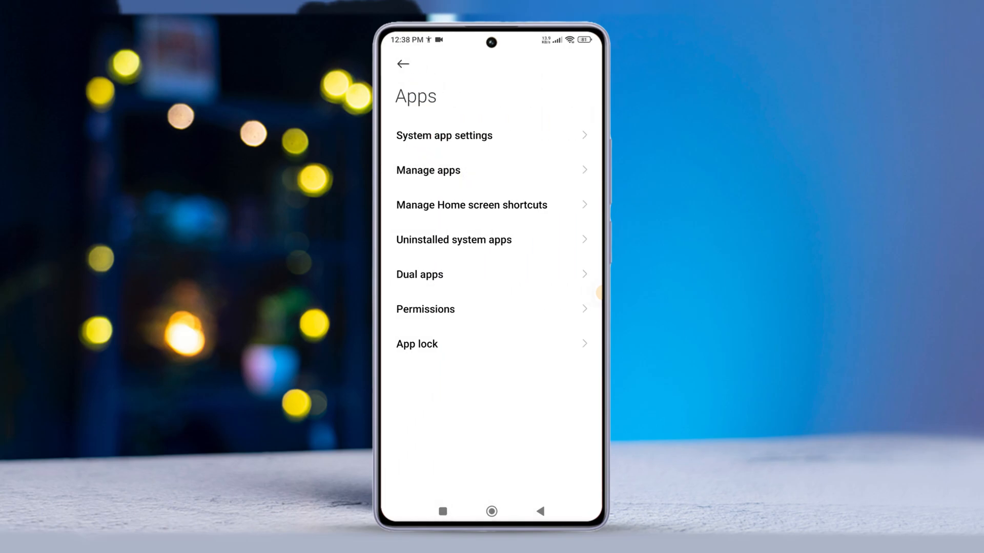
Step: Open Manage apps, choose Show all apps from the three-dot menu, and scroll the list
click(428, 171)
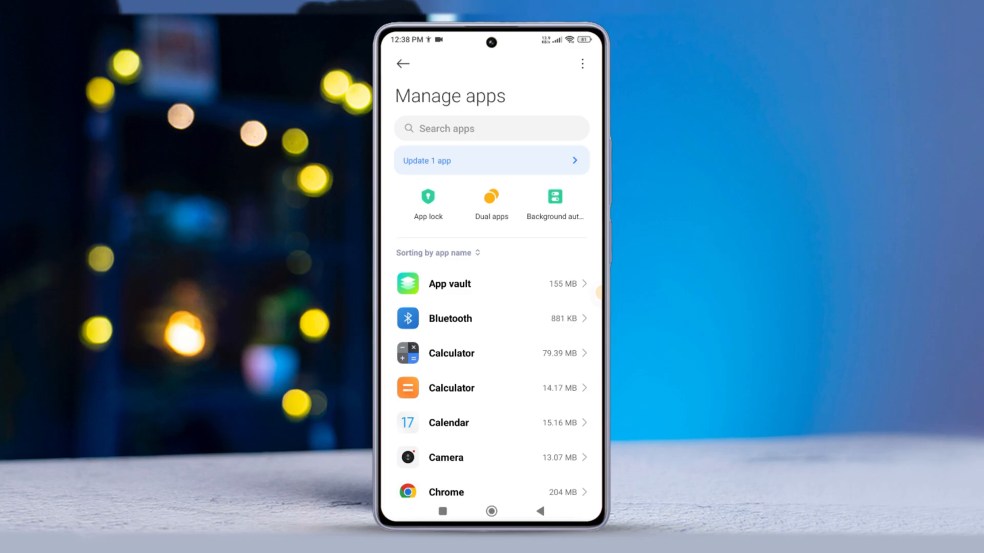
click(581, 64)
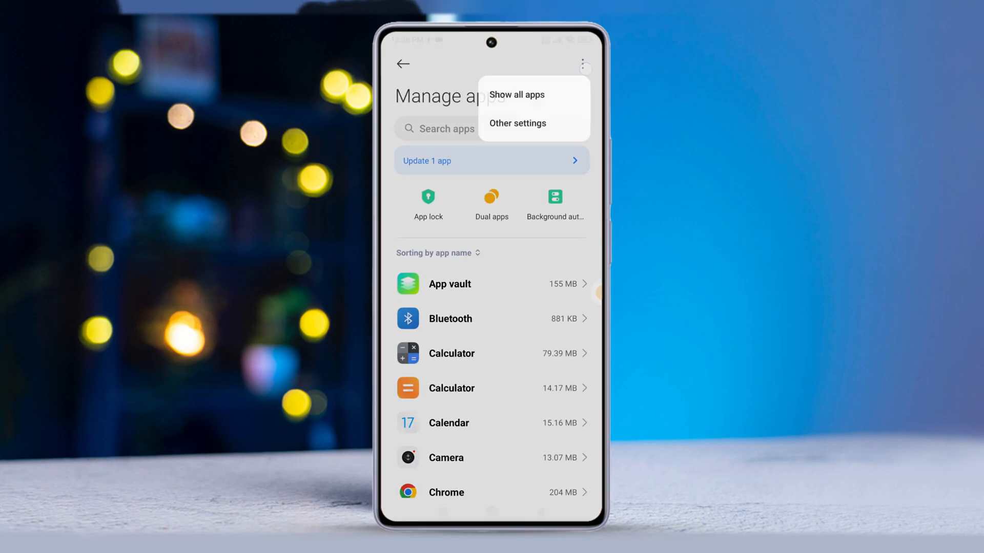
click(515, 94)
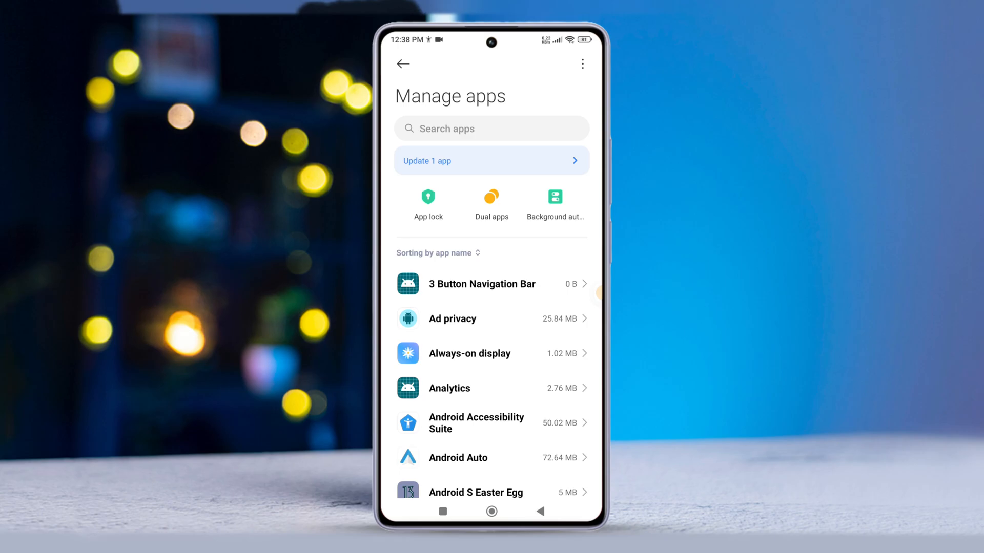
scroll(down, 3)
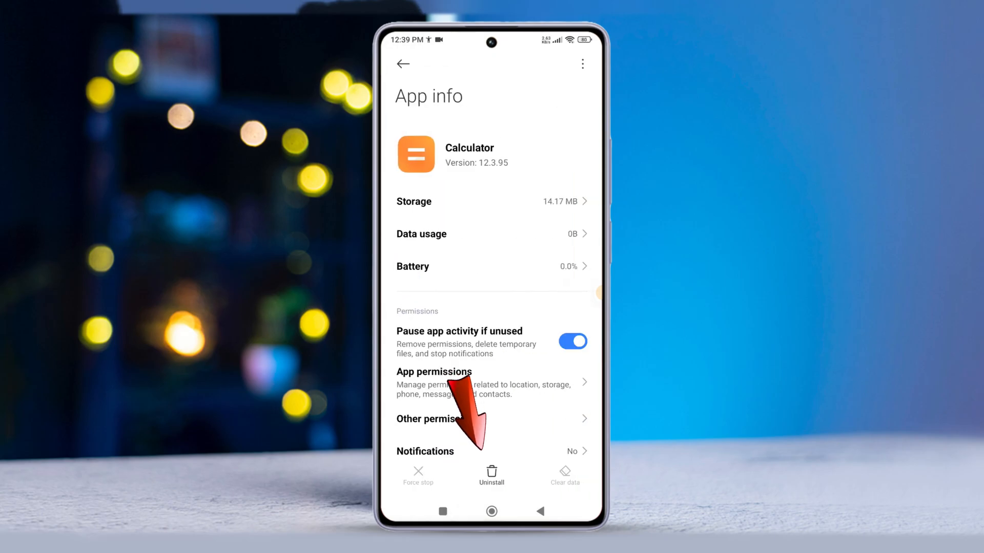
Step: Uninstall the orange Calculator's updates, accept both warnings, then go back toward the app list
click(491, 474)
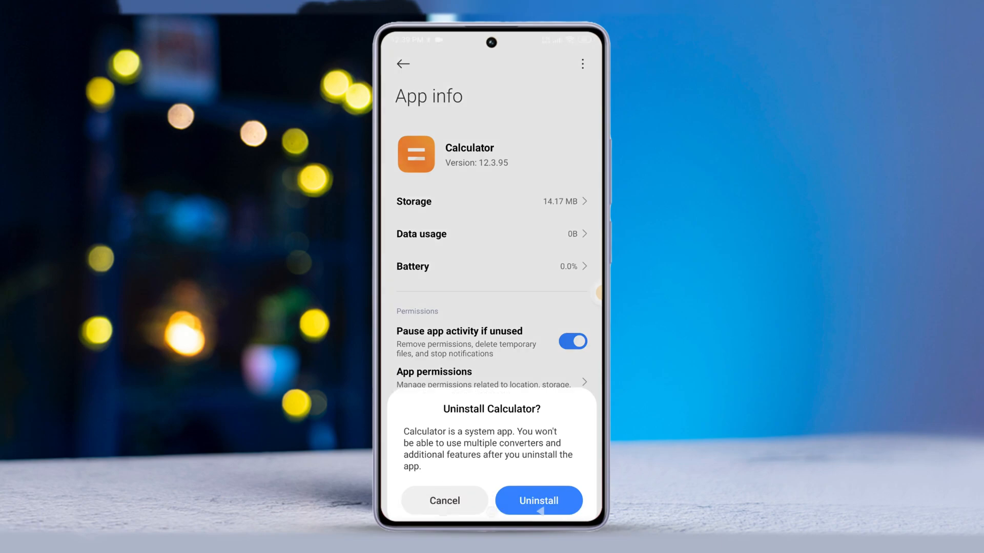
click(538, 500)
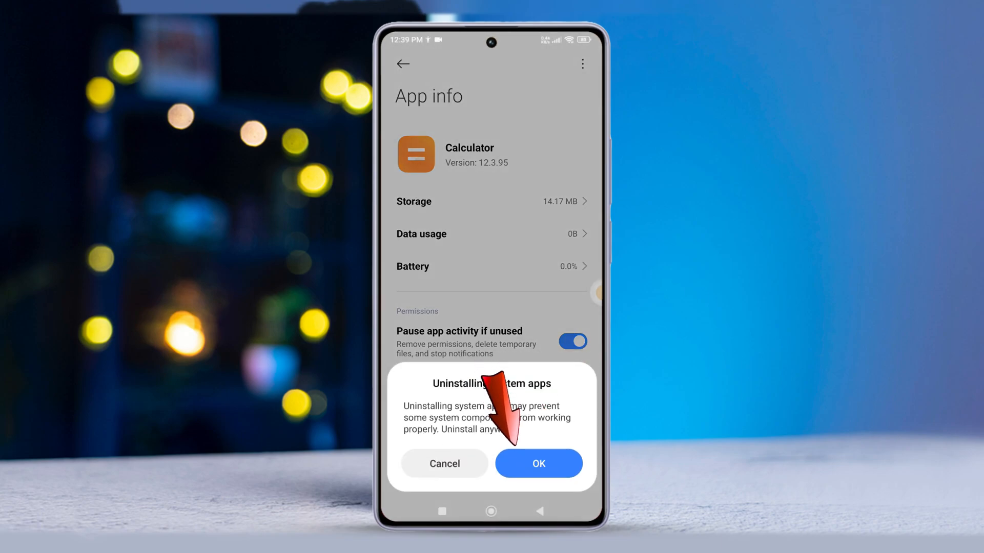
click(538, 463)
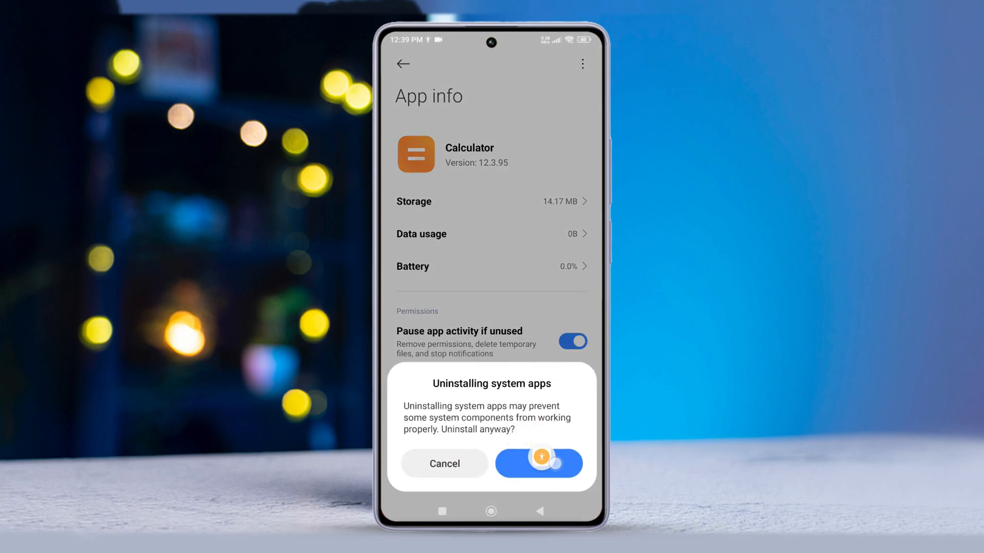
click(444, 464)
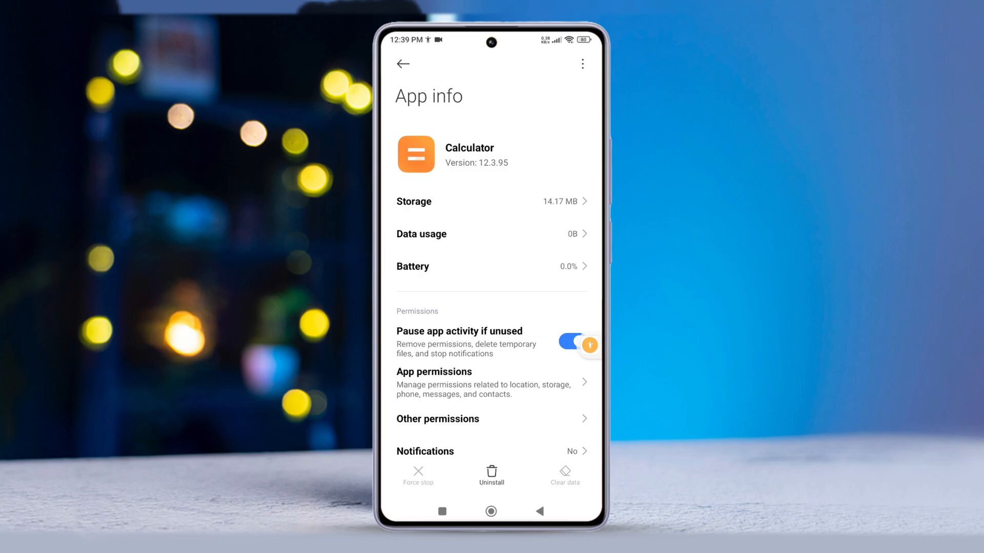
click(403, 64)
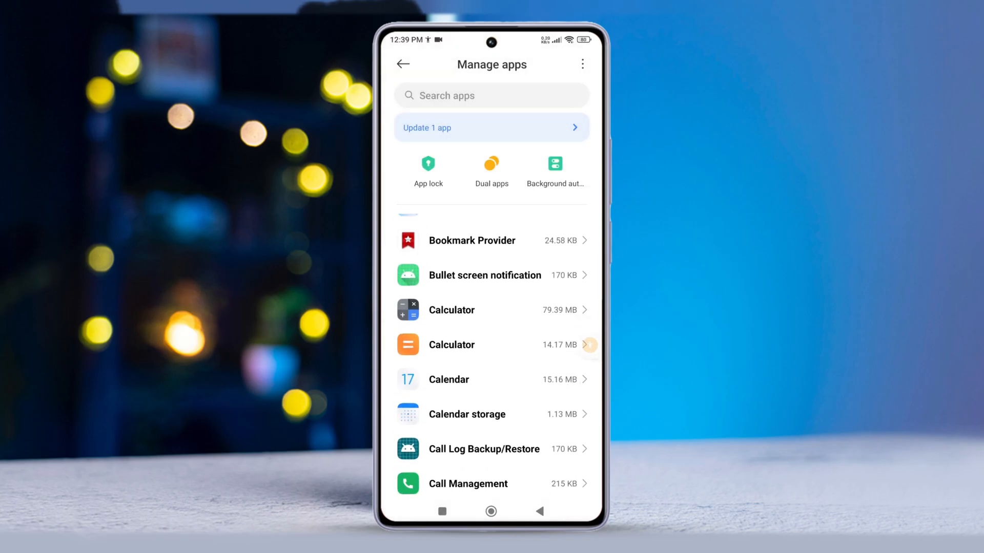
Step: Scroll down Manage apps to the com.android system package entries
scroll(down, 3)
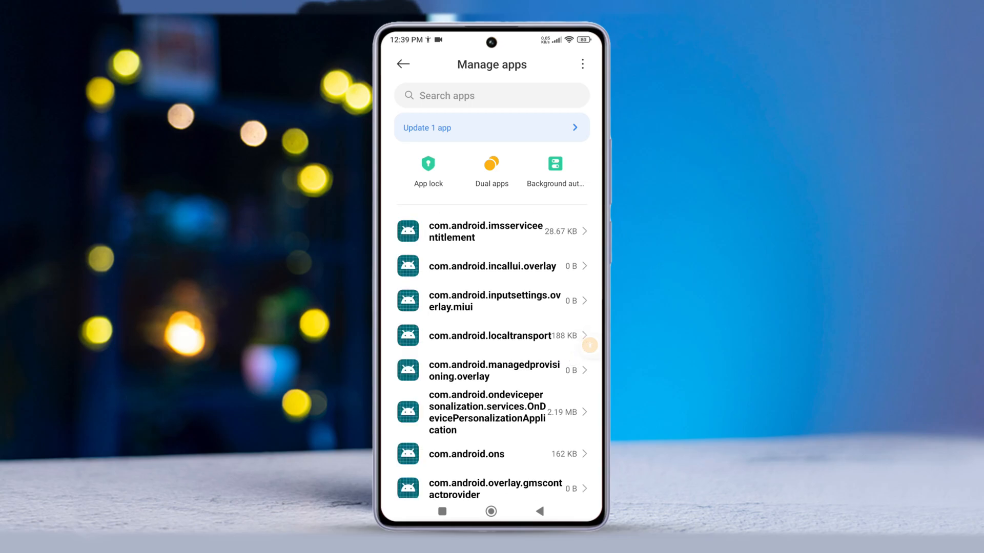